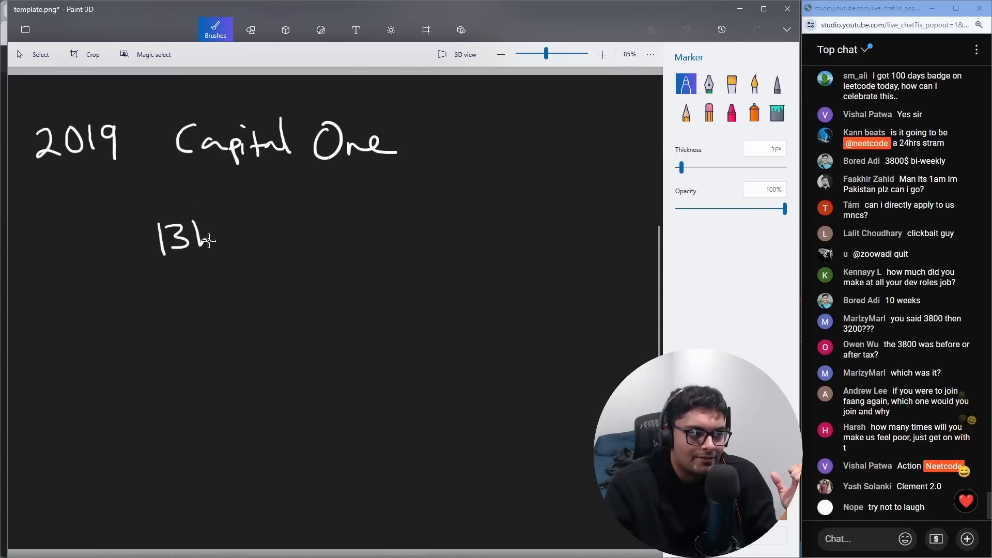
Drop the 13hr note and write $3800/biweekly under 2019 Capital One.
{"action": "left_click_drag", "start_coordinate": [190, 197], "coordinate": [228, 247]}
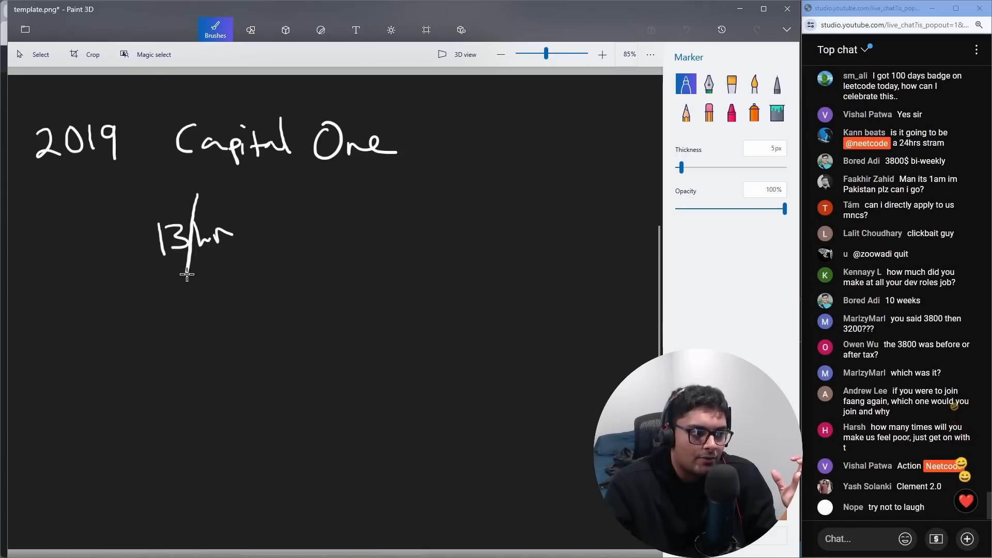
{"action": "left_click_drag", "start_coordinate": [326, 258], "coordinate": [326, 326]}
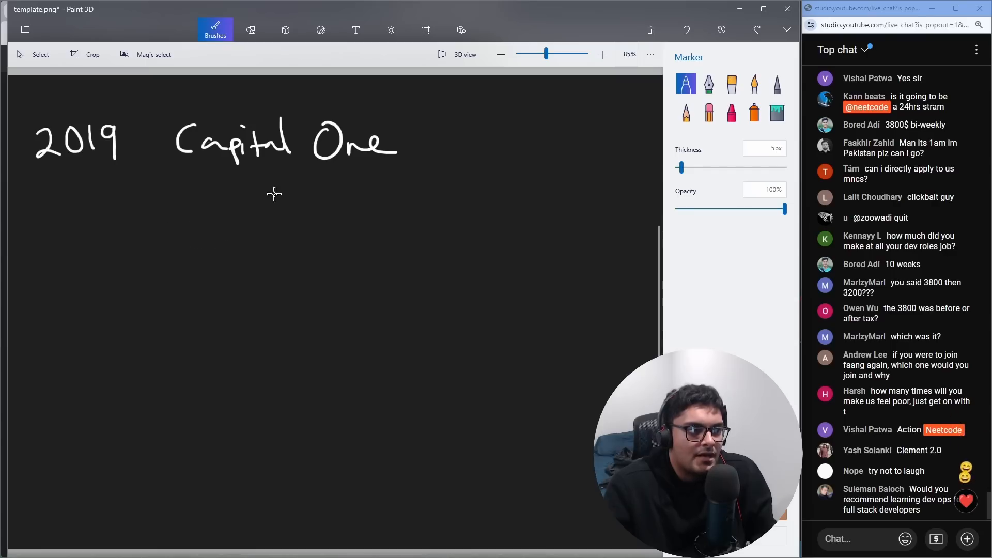
{"action": "left_click_drag", "start_coordinate": [202, 203], "coordinate": [247, 221]}
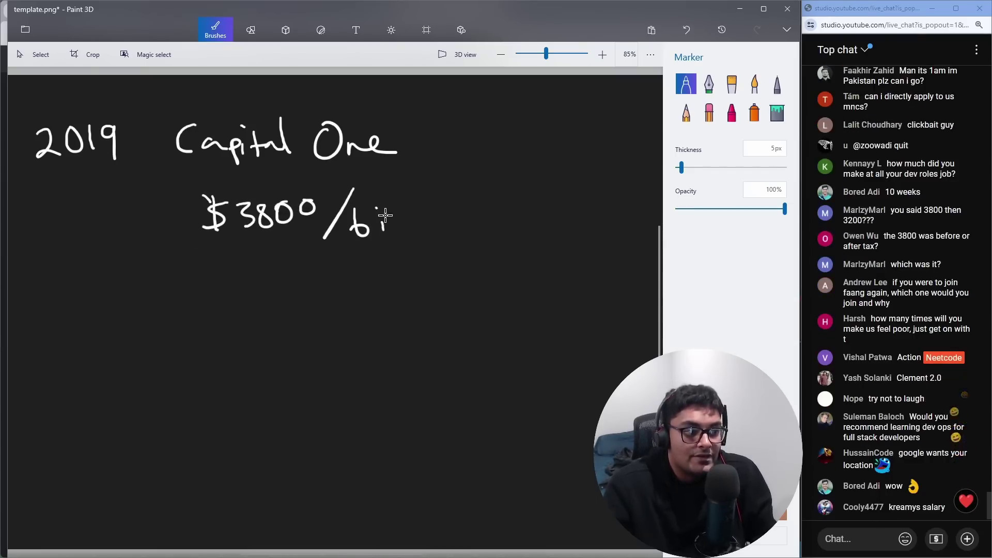
{"action": "left_click_drag", "start_coordinate": [380, 218], "coordinate": [493, 243]}
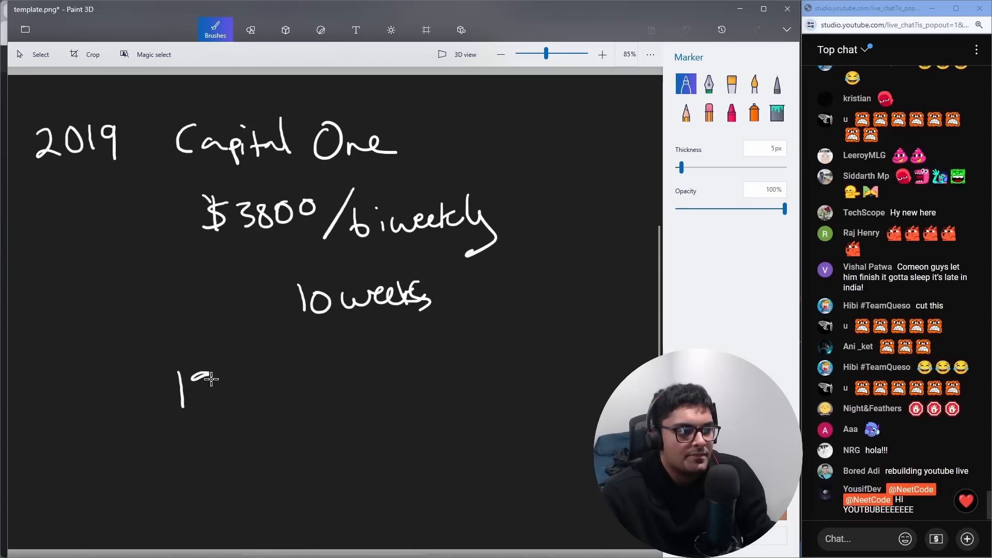
Swap the bracketed $12000 total under 10 weeks for a 'Salary $' line.
{"action": "left_click_drag", "start_coordinate": [196, 380], "coordinate": [310, 380]}
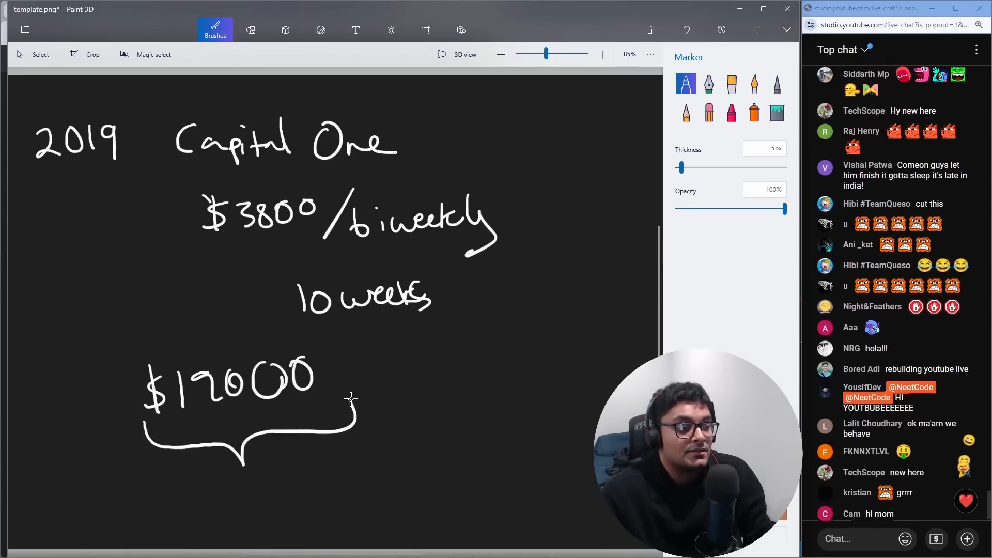
{"action": "left_click_drag", "start_coordinate": [291, 259], "coordinate": [455, 322]}
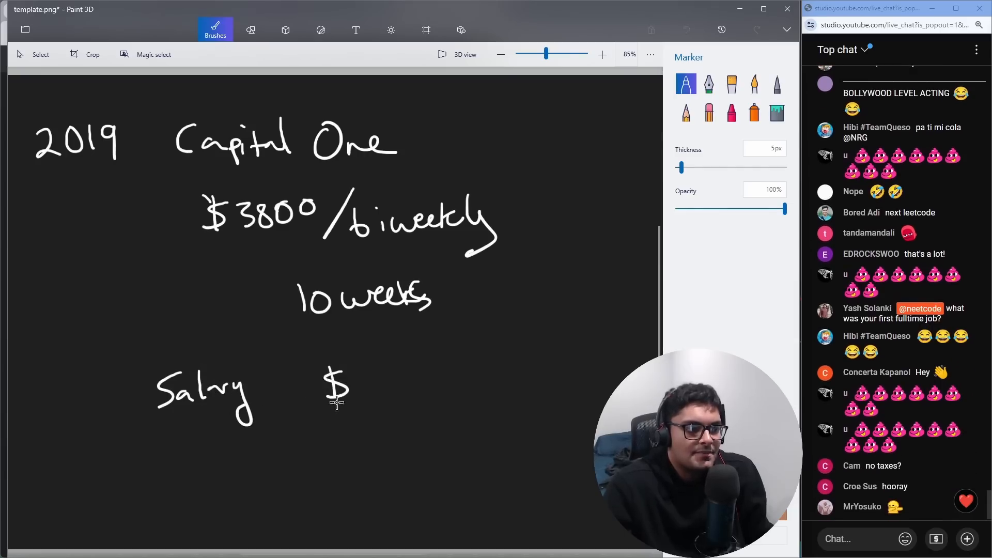
Write $100K and $15K, then clear the page and write 2020 Amazon with $108K.
{"action": "left_click_drag", "start_coordinate": [361, 379], "coordinate": [392, 392]}
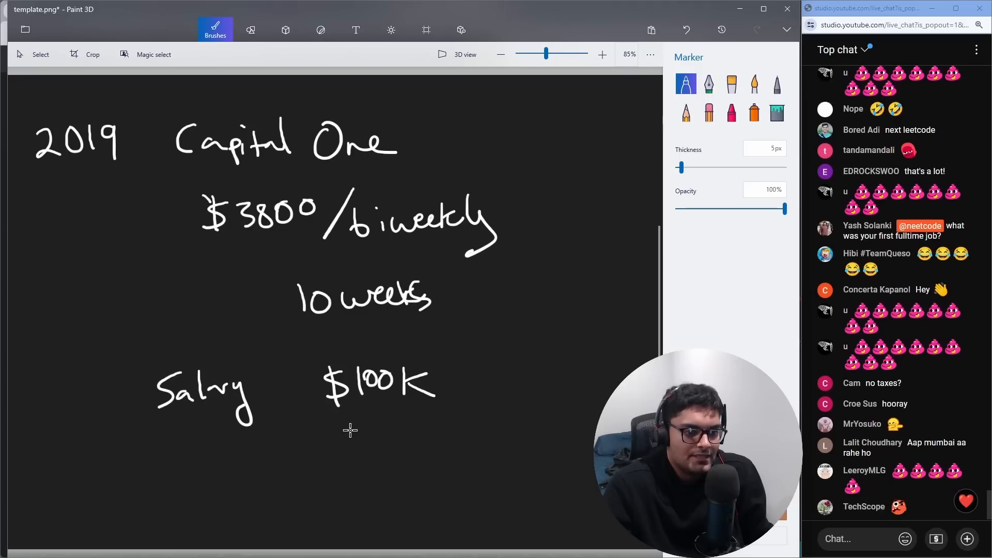
{"action": "left_click_drag", "start_coordinate": [345, 430], "coordinate": [392, 462]}
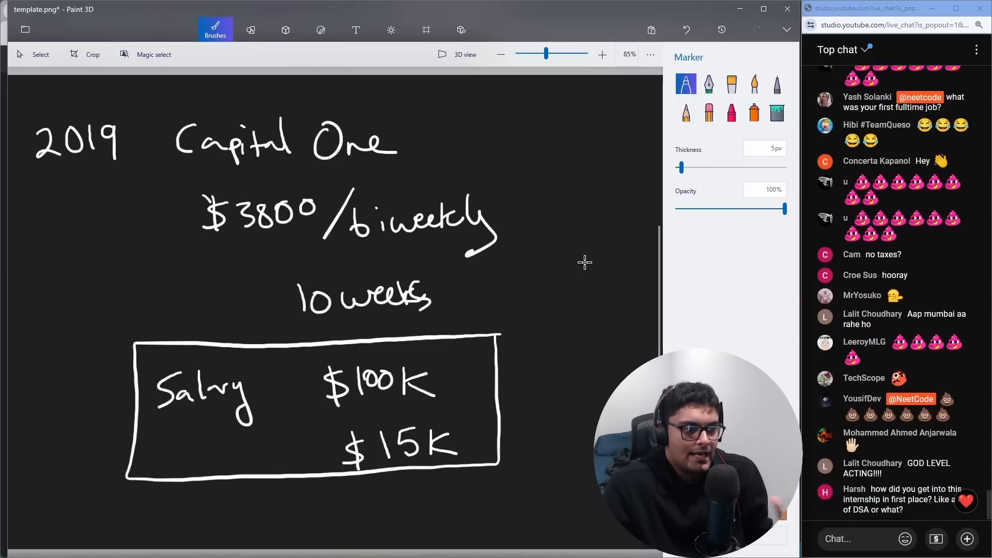
{"action": "left_click_drag", "start_coordinate": [500, 335], "coordinate": [585, 260]}
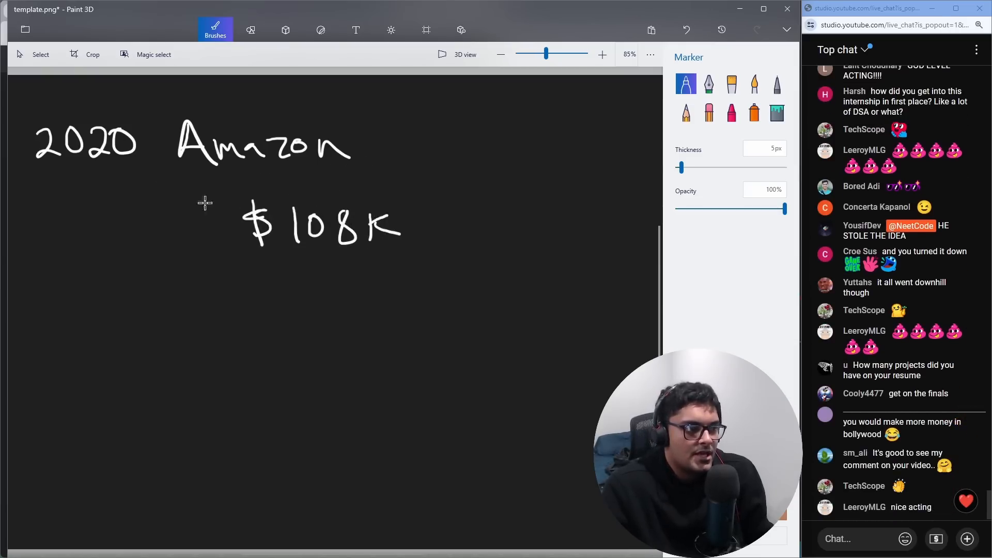
Write salary $108K, RSUs $12K and signon $22K rows, and box the $142K total.
{"action": "left_click_drag", "start_coordinate": [55, 178], "coordinate": [375, 178]}
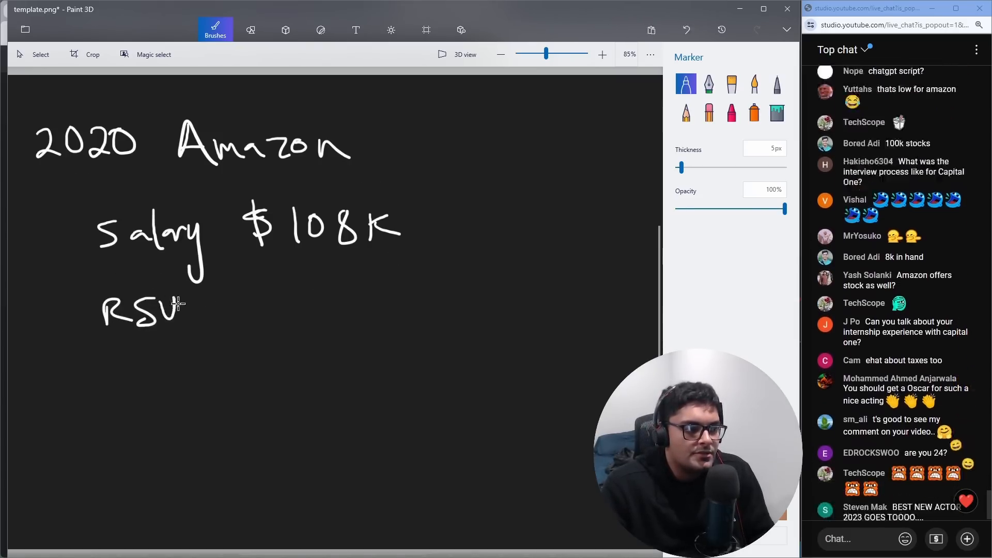
{"action": "left_click_drag", "start_coordinate": [167, 175], "coordinate": [357, 172]}
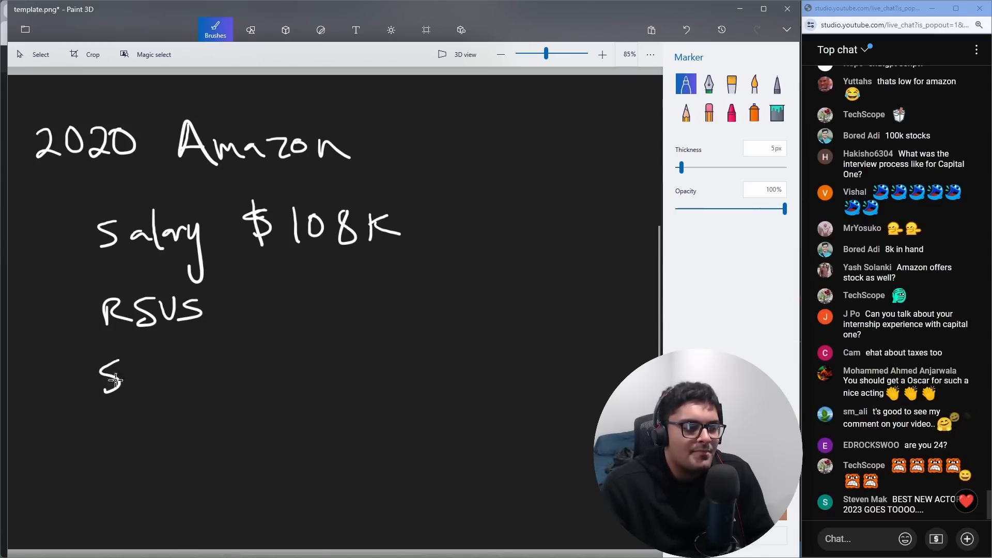
{"action": "left_click_drag", "start_coordinate": [101, 380], "coordinate": [225, 380]}
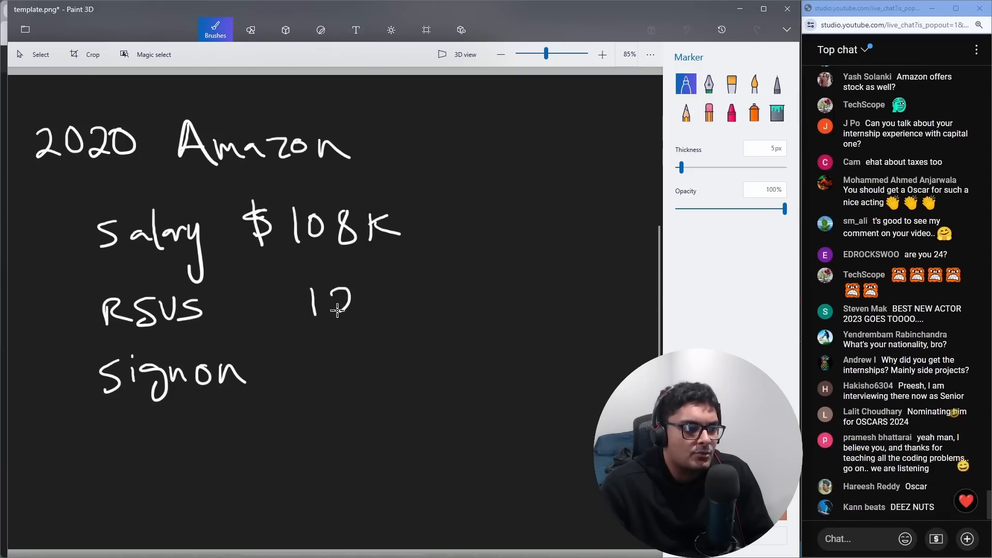
{"action": "left_click_drag", "start_coordinate": [291, 291], "coordinate": [265, 317]}
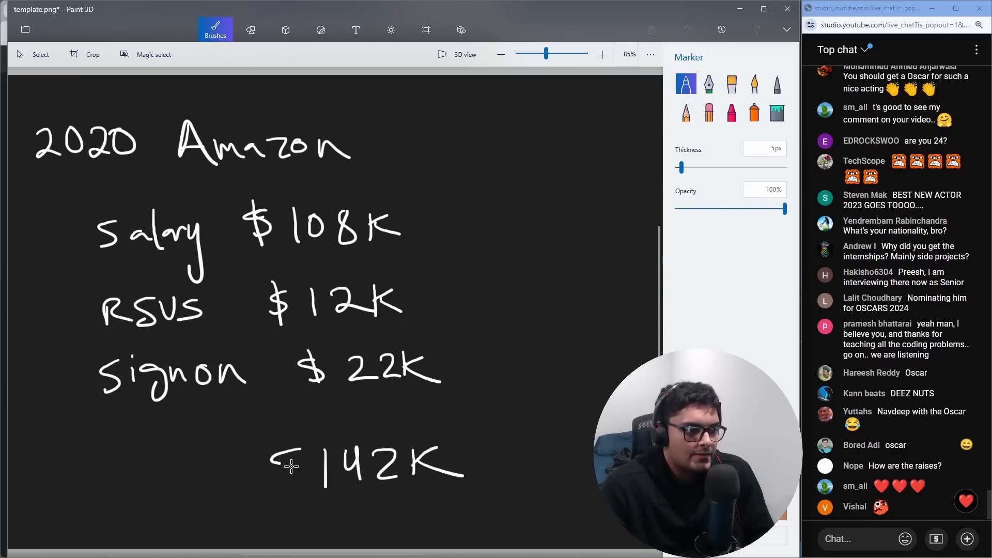
{"action": "left_click_drag", "start_coordinate": [190, 418], "coordinate": [474, 424]}
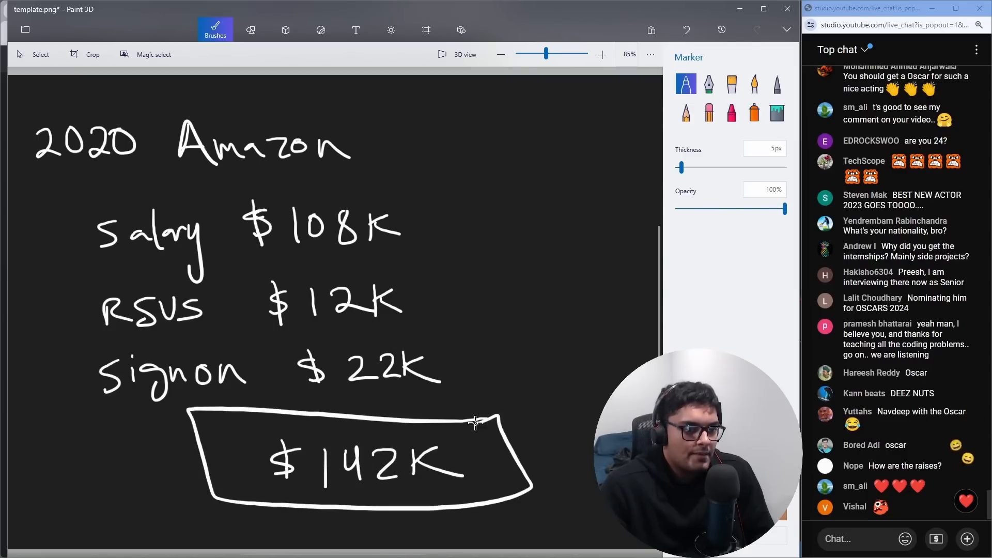
{"action": "mouse_move", "coordinate": [459, 408]}
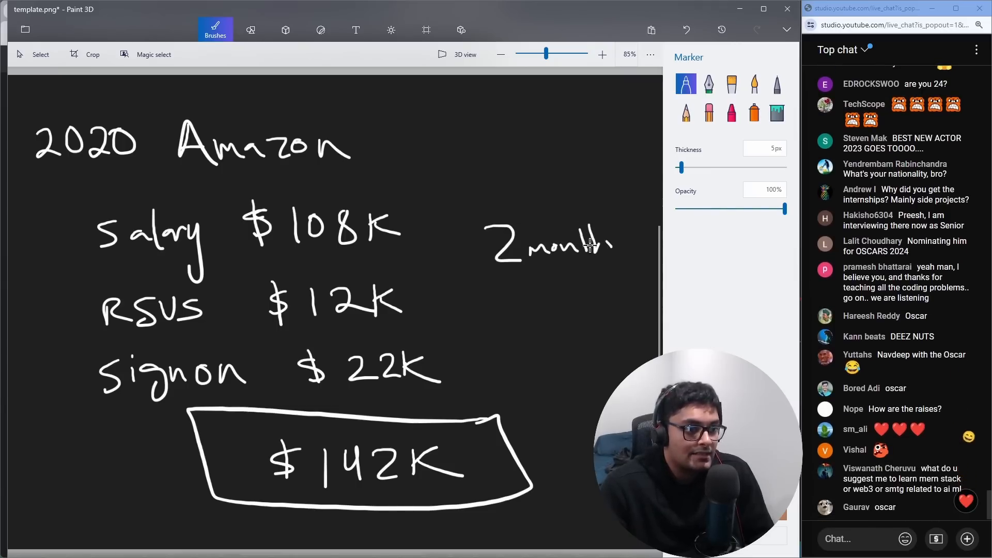
Add '2 months', strike RSUs and signon in red, circle 2020 Amazon, write boxed 18K.
{"action": "left_click_drag", "start_coordinate": [76, 310], "coordinate": [402, 301]}
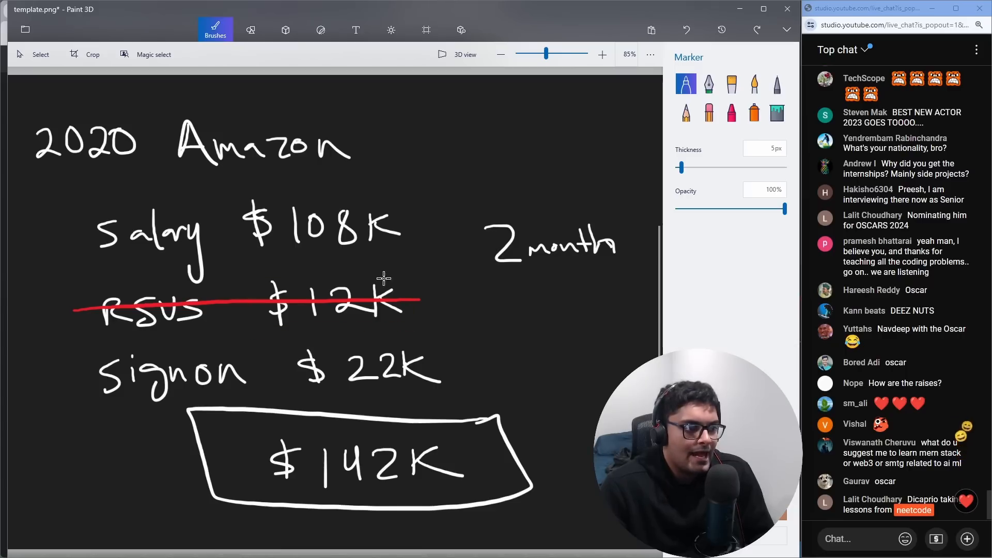
{"action": "left_click_drag", "start_coordinate": [63, 376], "coordinate": [471, 362]}
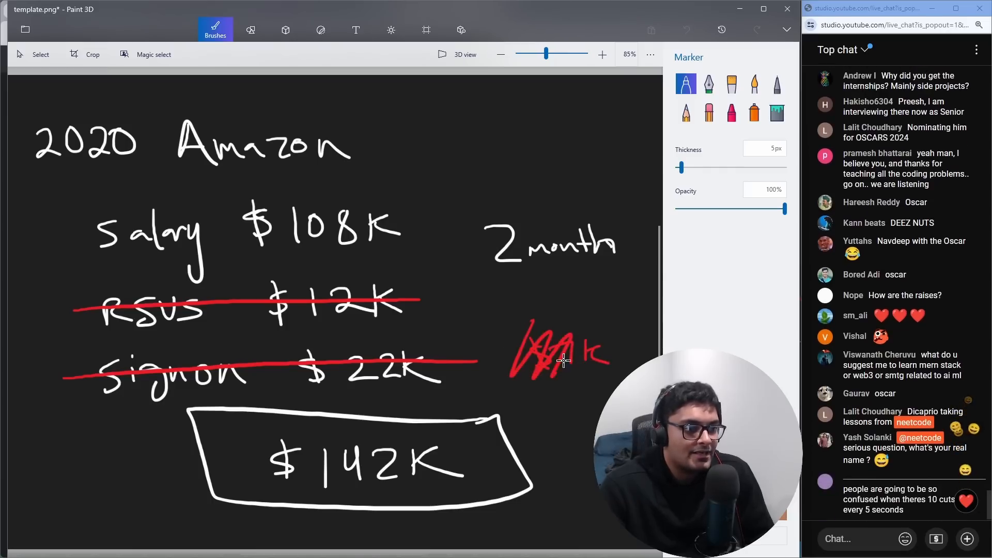
{"action": "left_click_drag", "start_coordinate": [538, 354], "coordinate": [607, 355]}
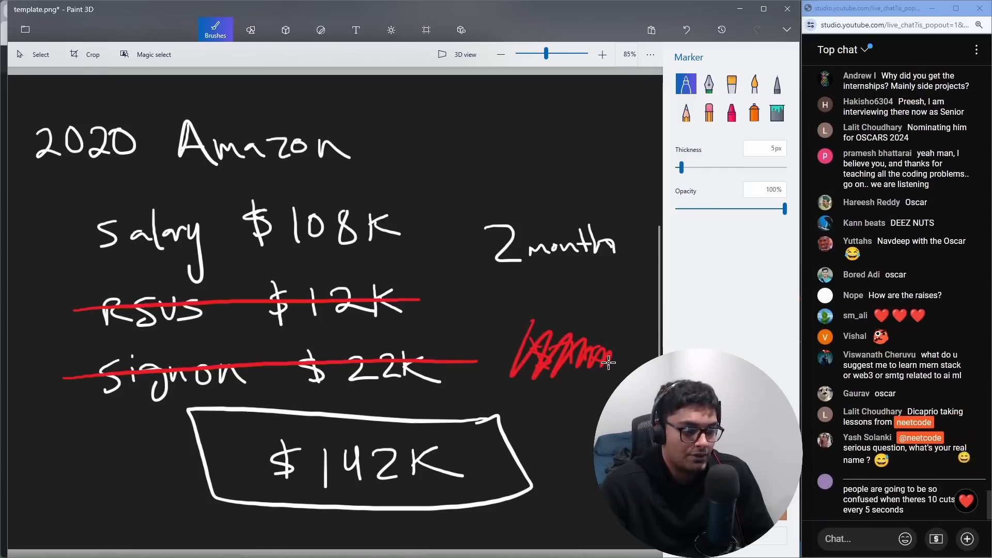
{"action": "left_click_drag", "start_coordinate": [572, 285], "coordinate": [572, 322]}
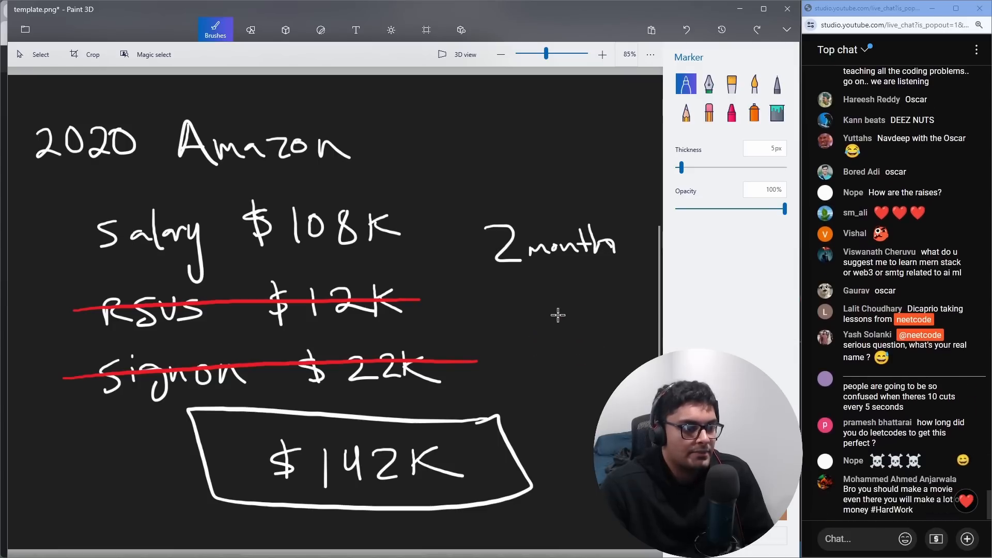
{"action": "left_click_drag", "start_coordinate": [491, 214], "coordinate": [611, 211]}
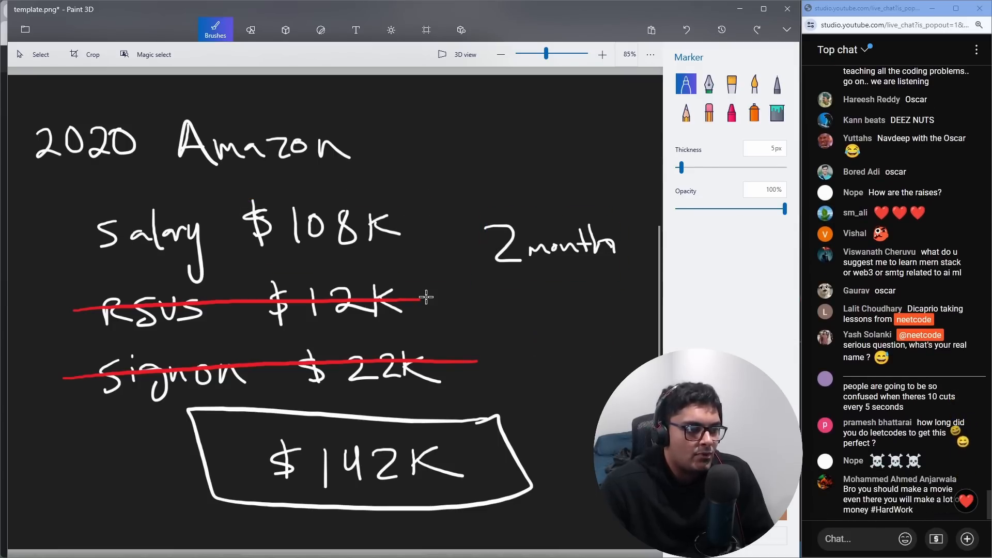
{"action": "left_click_drag", "start_coordinate": [506, 152], "coordinate": [510, 184]}
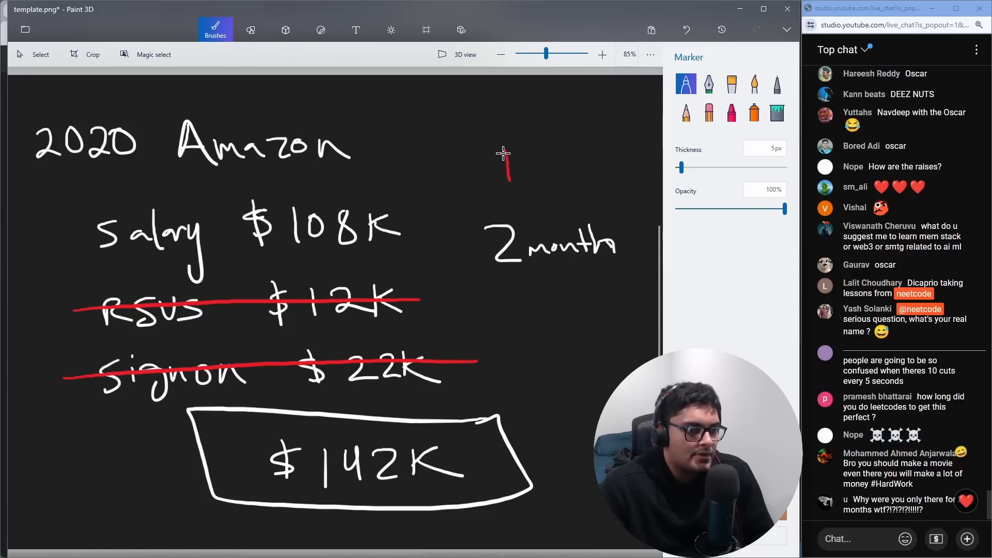
{"action": "left_click_drag", "start_coordinate": [518, 155], "coordinate": [532, 177]}
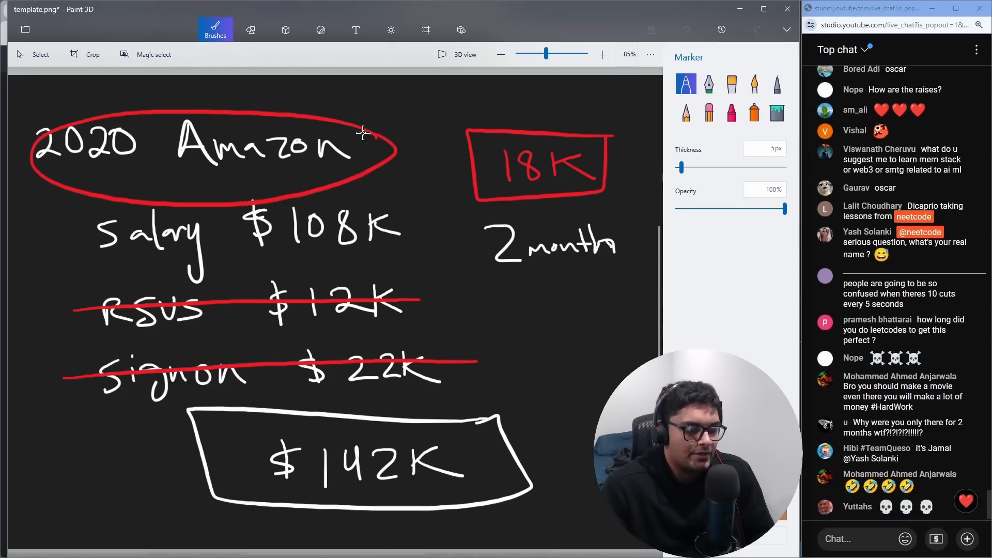
Start 2021 Google notes with the $118K salary line and a signon row.
{"action": "scroll", "scroll_direction": "down", "scroll_amount": 3}
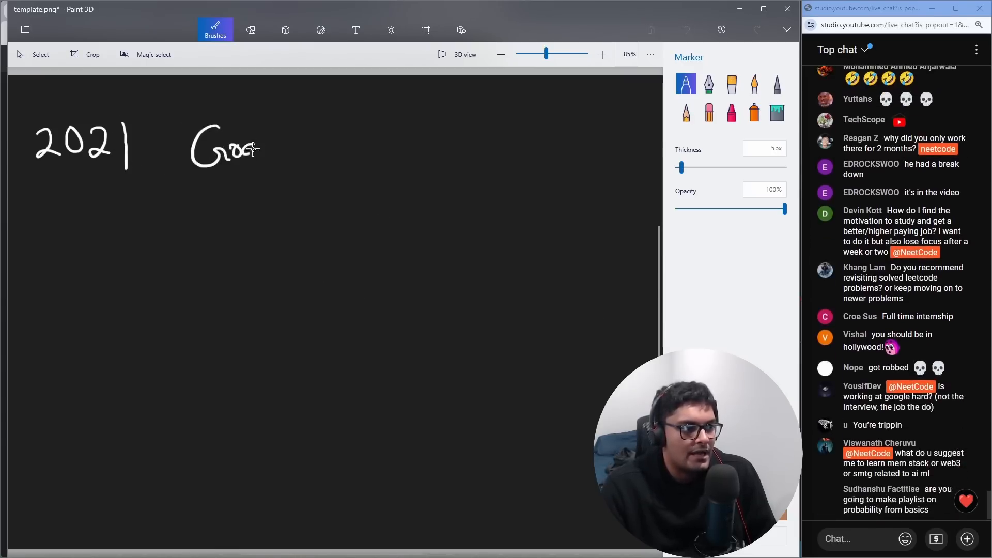
{"action": "left_click_drag", "start_coordinate": [247, 148], "coordinate": [323, 167]}
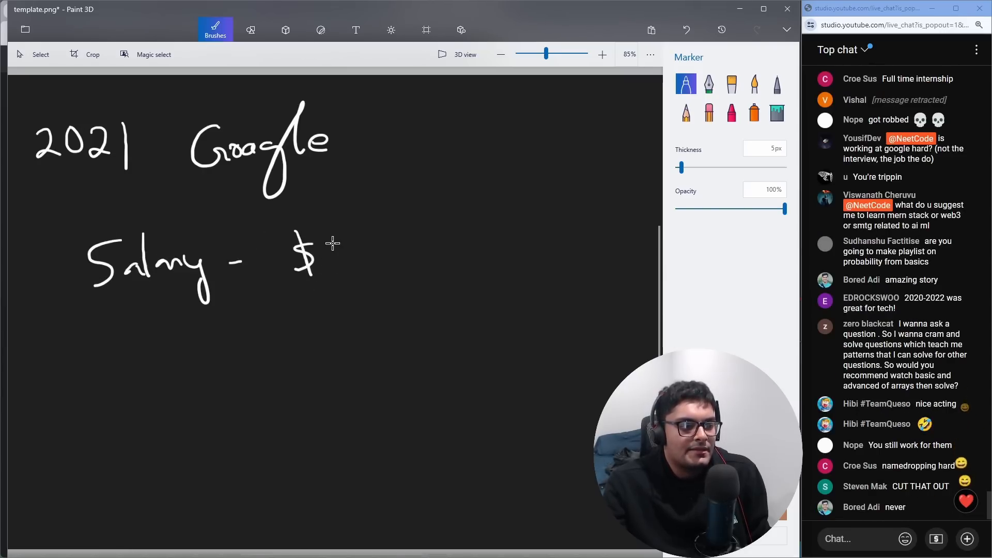
{"action": "left_click_drag", "start_coordinate": [323, 259], "coordinate": [430, 272]}
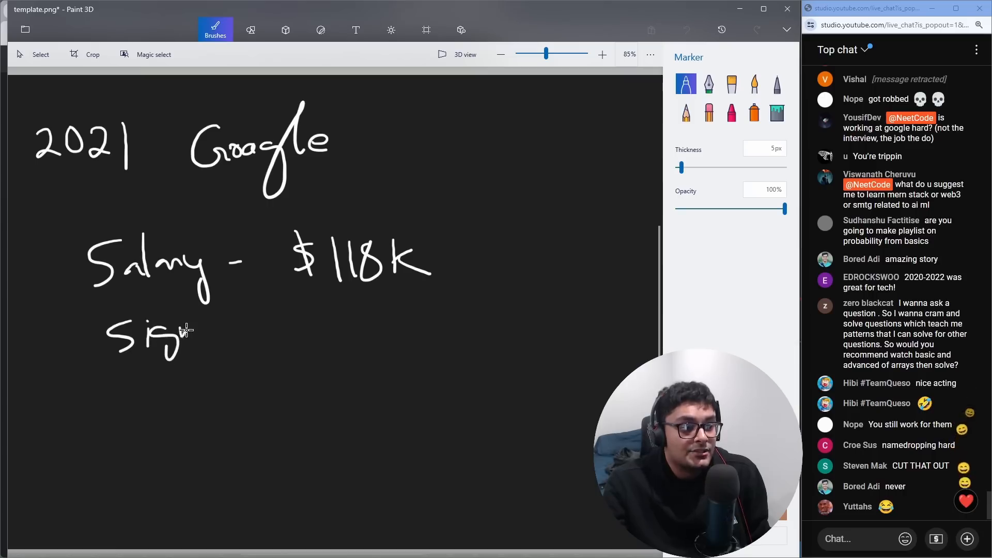
{"action": "left_click_drag", "start_coordinate": [184, 336], "coordinate": [364, 323]}
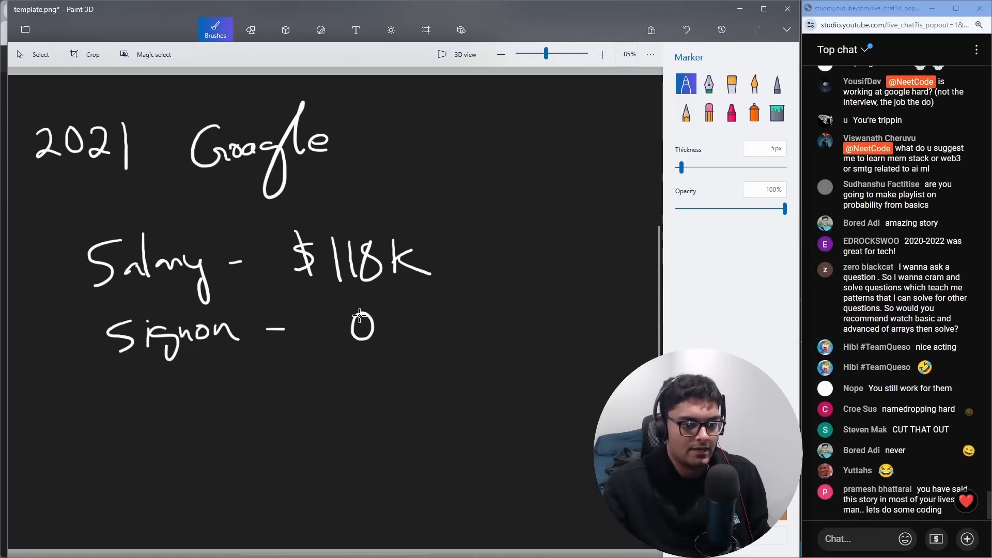
{"action": "left_click_drag", "start_coordinate": [139, 379], "coordinate": [183, 411]}
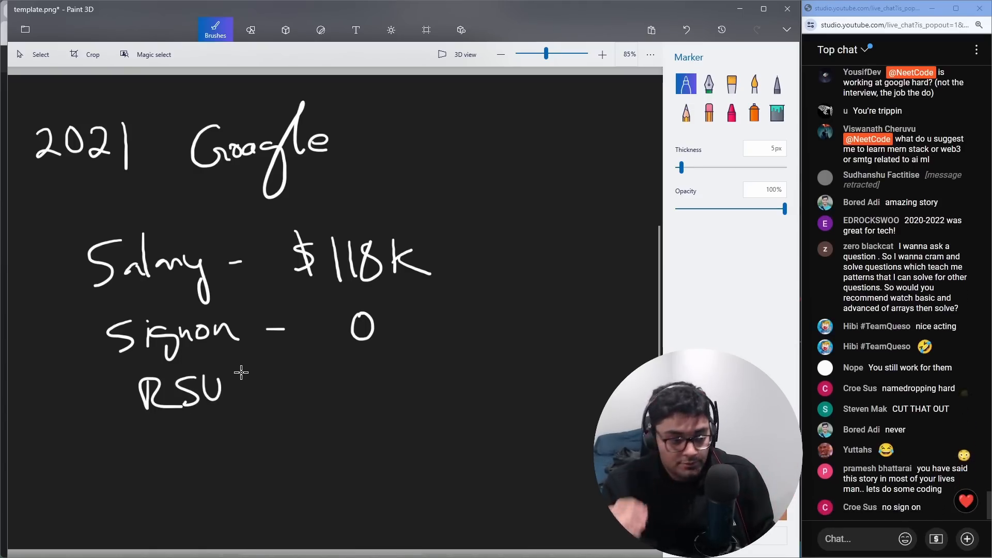
Add 'GSU - $25K' and 'Bonus - 18K' rows and an arrow down to $160K.
{"action": "left_click_drag", "start_coordinate": [126, 425], "coordinate": [222, 417]}
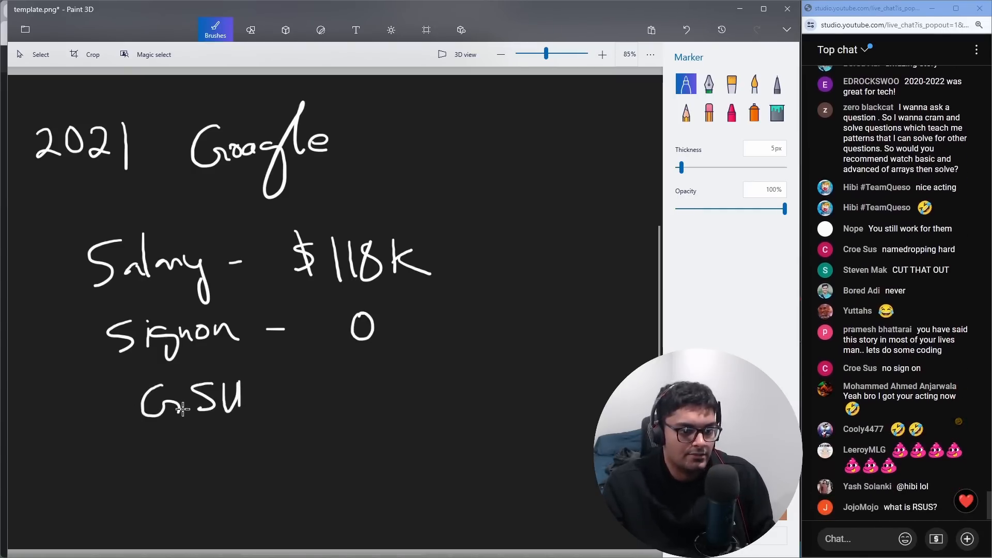
{"action": "left_click_drag", "start_coordinate": [260, 395], "coordinate": [288, 396]}
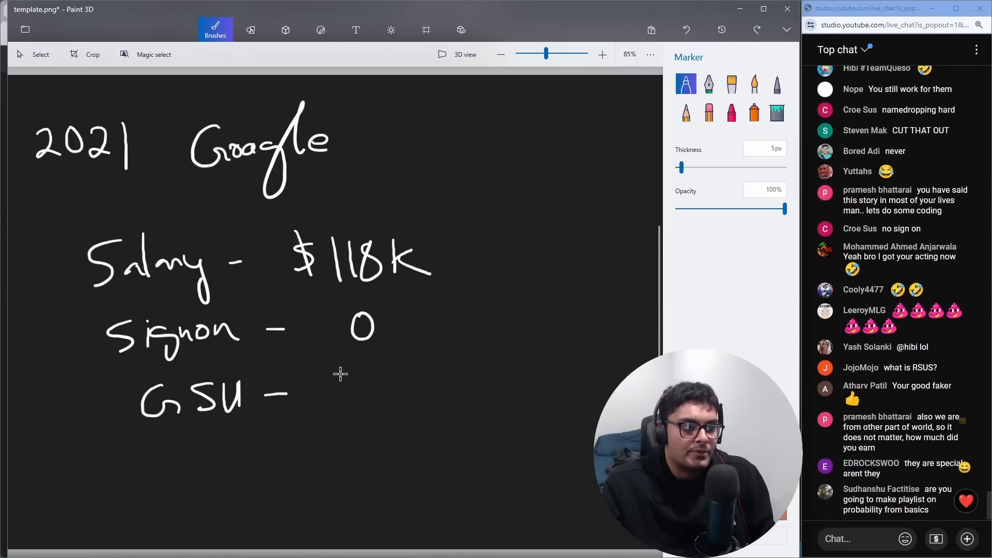
{"action": "left_click_drag", "start_coordinate": [351, 380], "coordinate": [373, 405]}
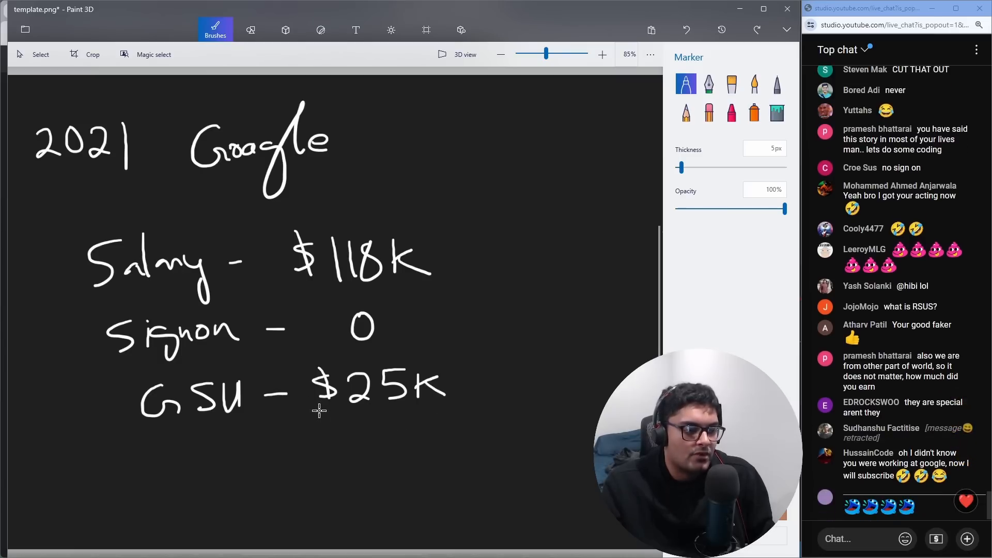
{"action": "mouse_move", "coordinate": [156, 448]}
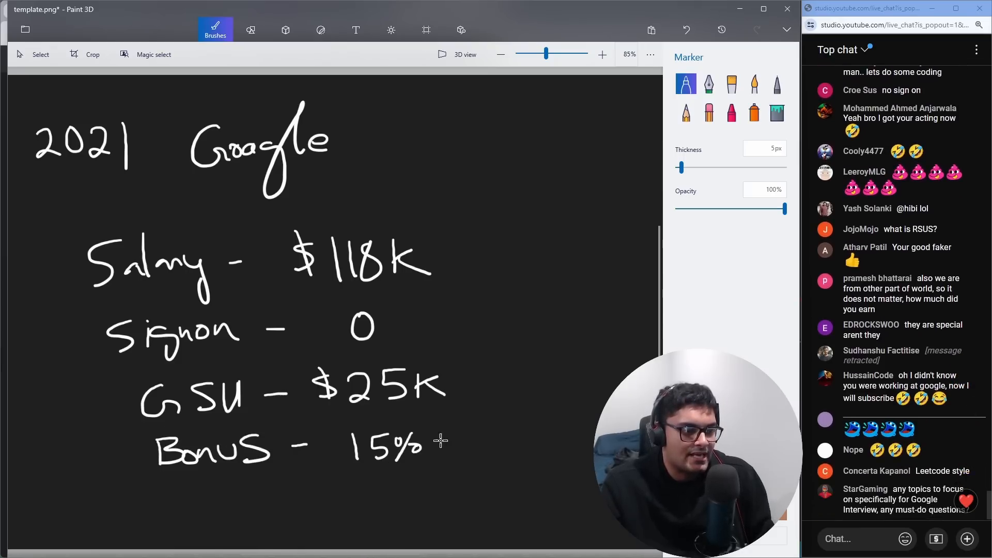
{"action": "left_click_drag", "start_coordinate": [452, 443], "coordinate": [455, 259]}
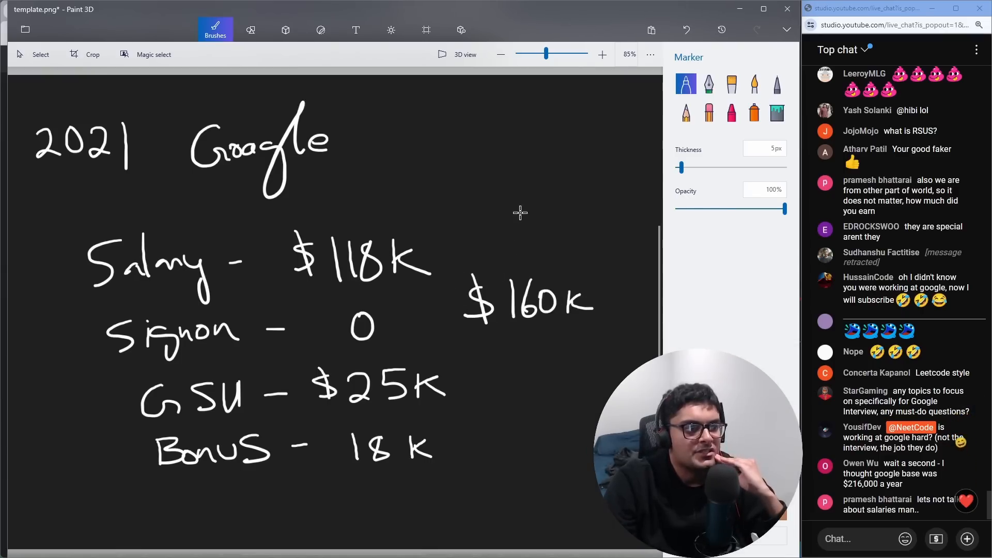
{"action": "left_click_drag", "start_coordinate": [520, 215], "coordinate": [521, 250]}
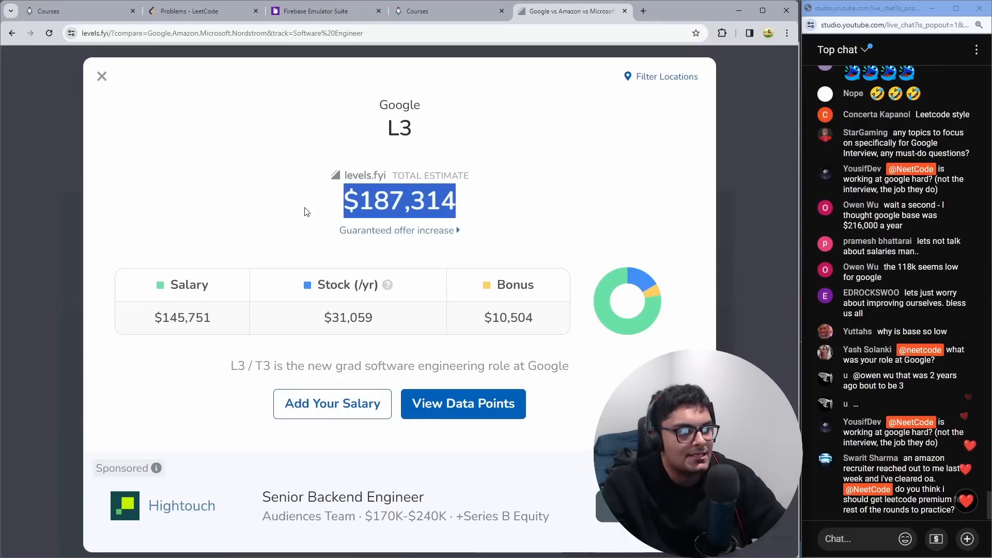
Open View Data Points for Google L3 on levels.fyi and scroll the salary page.
{"action": "scroll", "scroll_direction": "down", "scroll_amount": 3}
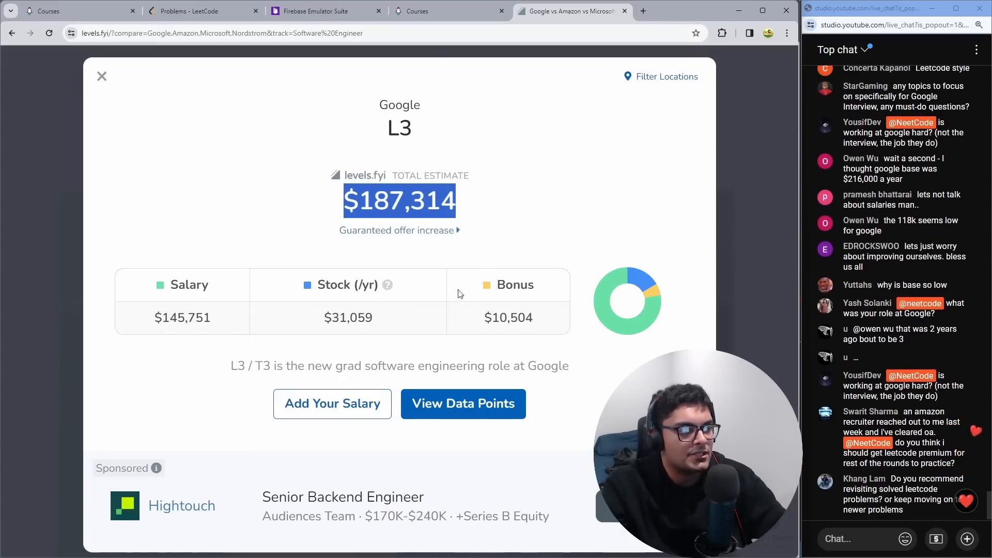
{"action": "left_click", "coordinate": [463, 403]}
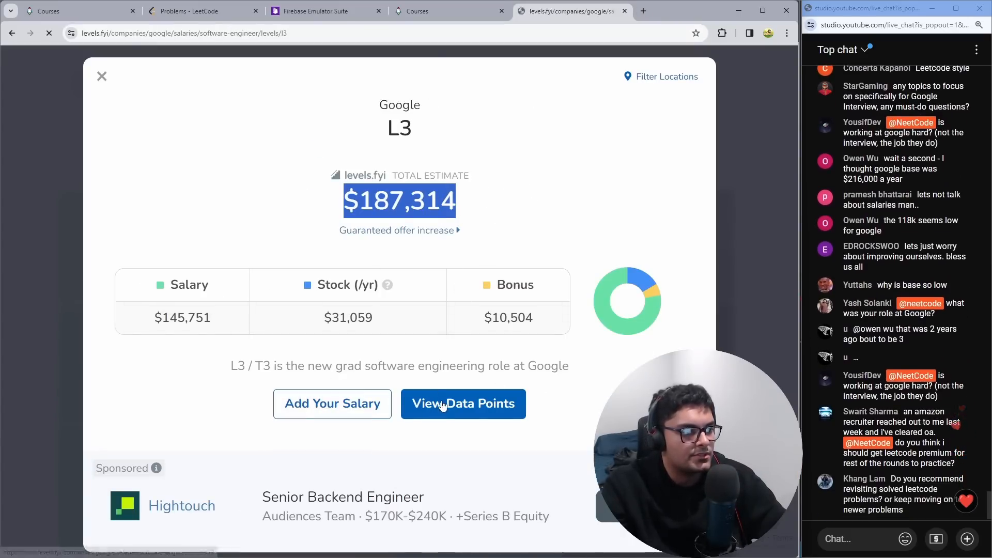
{"action": "left_click", "coordinate": [463, 403]}
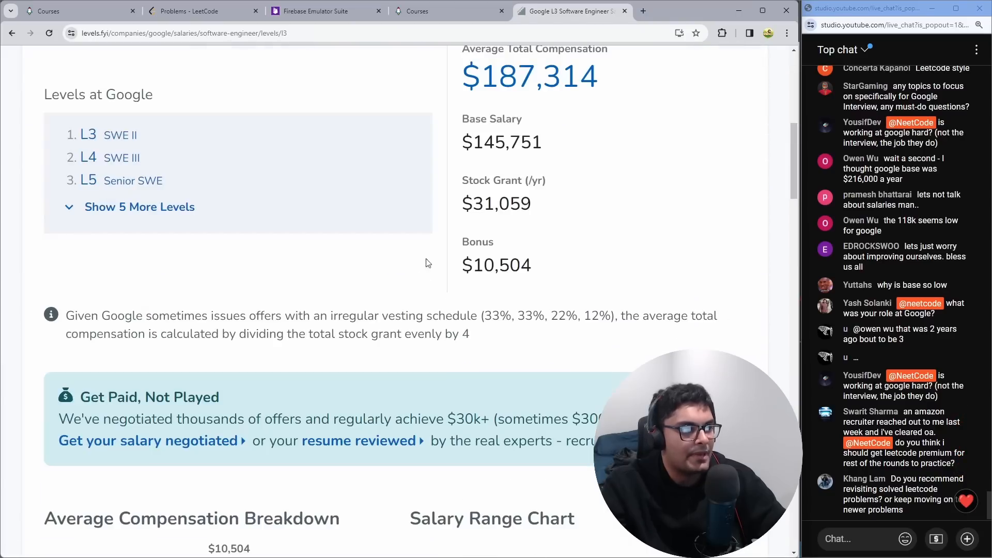
{"action": "scroll", "scroll_direction": "down", "scroll_amount": 3}
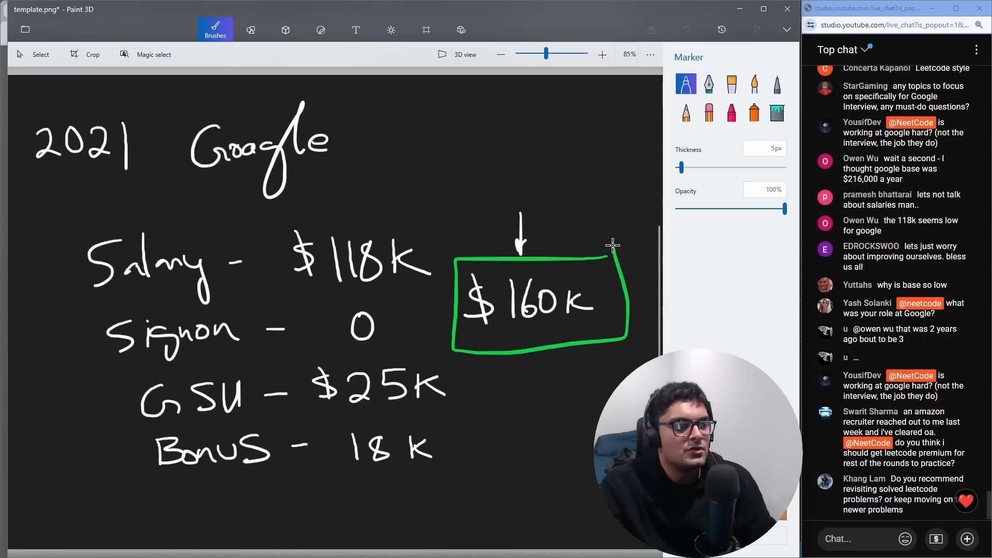
Undo the green box around $160K and box the $118K salary in green.
{"action": "left_click", "coordinate": [687, 29]}
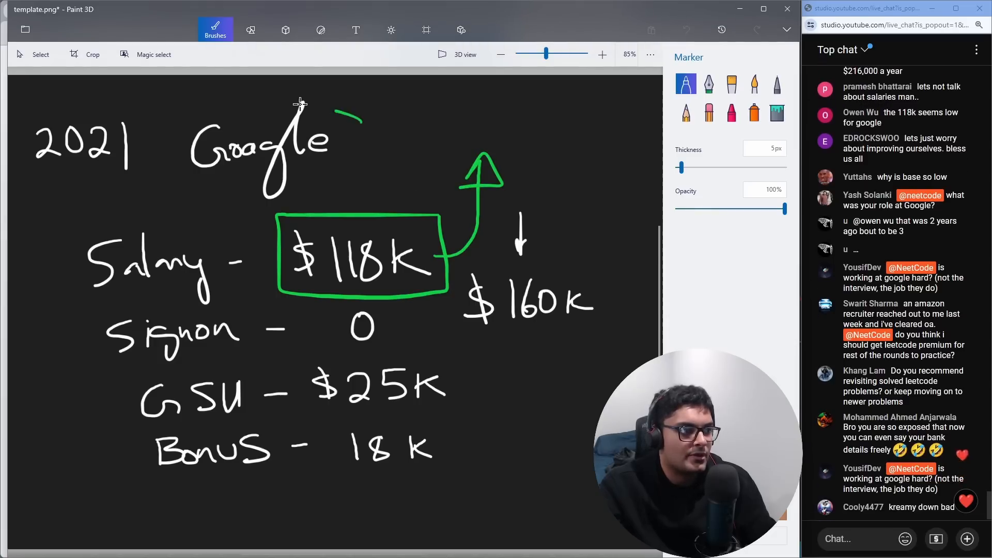
{"action": "left_click_drag", "start_coordinate": [354, 114], "coordinate": [329, 102]}
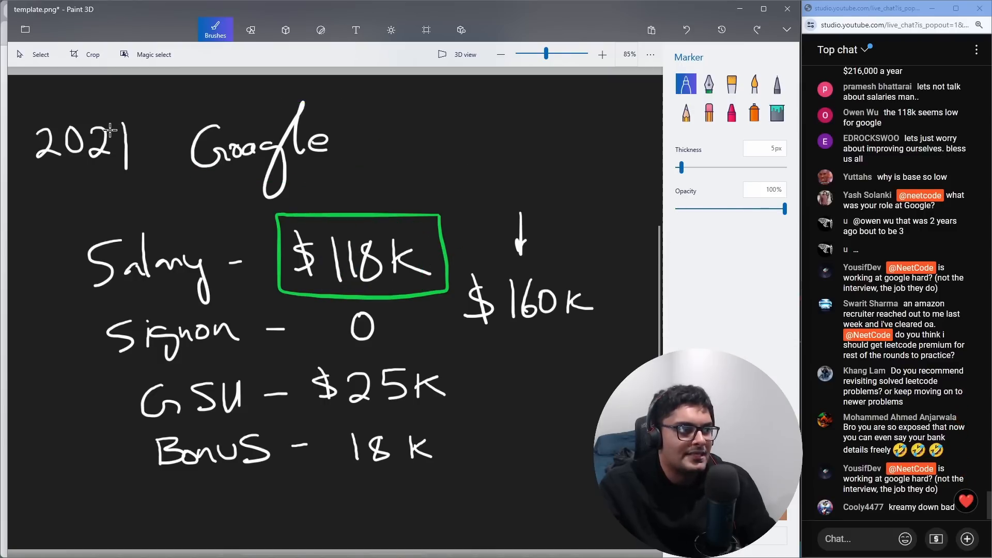
Change 2021 to 2022 and overwrite the boxed salary as $135K in green.
{"action": "left_click_drag", "start_coordinate": [123, 127], "coordinate": [135, 158]}
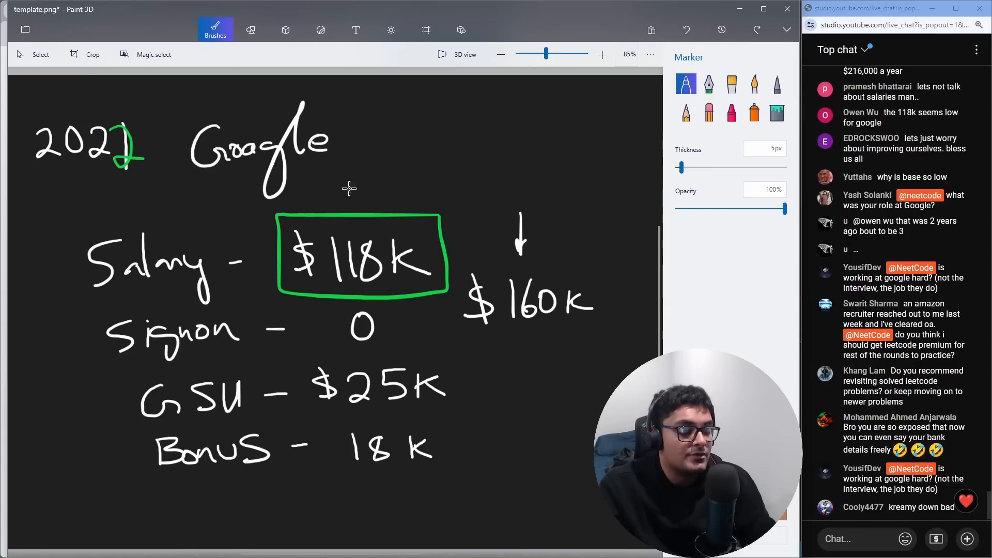
{"action": "mouse_move", "coordinate": [611, 194]}
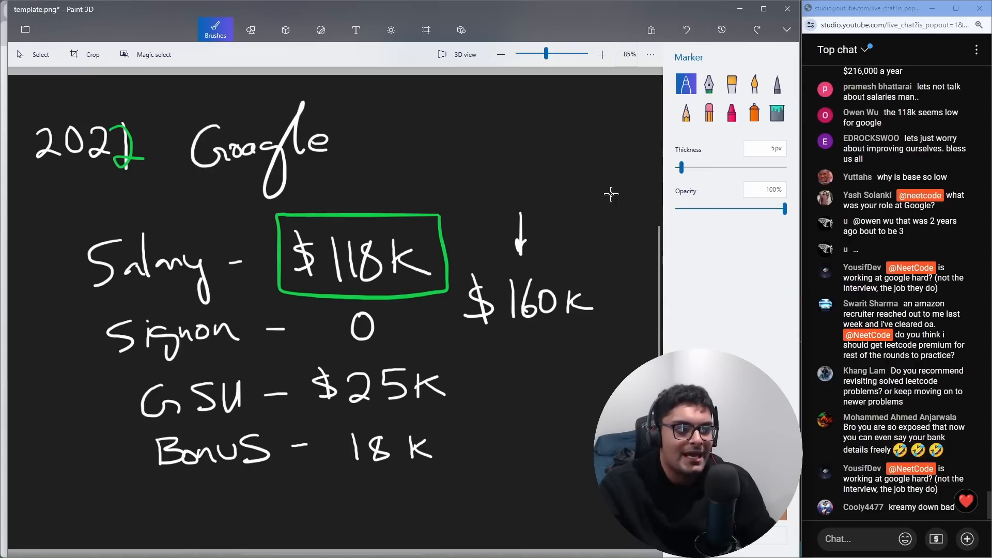
{"action": "left_click_drag", "start_coordinate": [611, 192], "coordinate": [59, 473]}
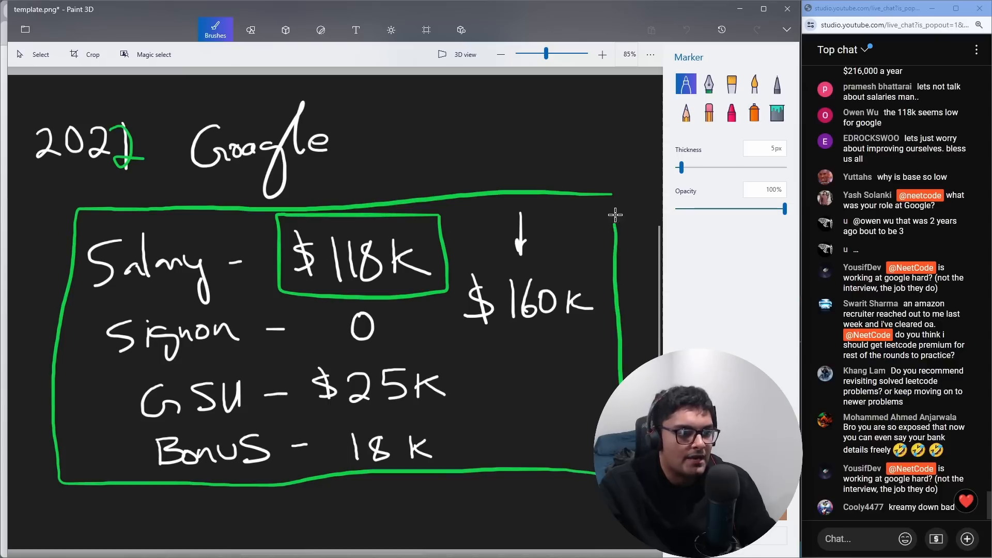
{"action": "scroll", "scroll_direction": "down", "scroll_amount": 3}
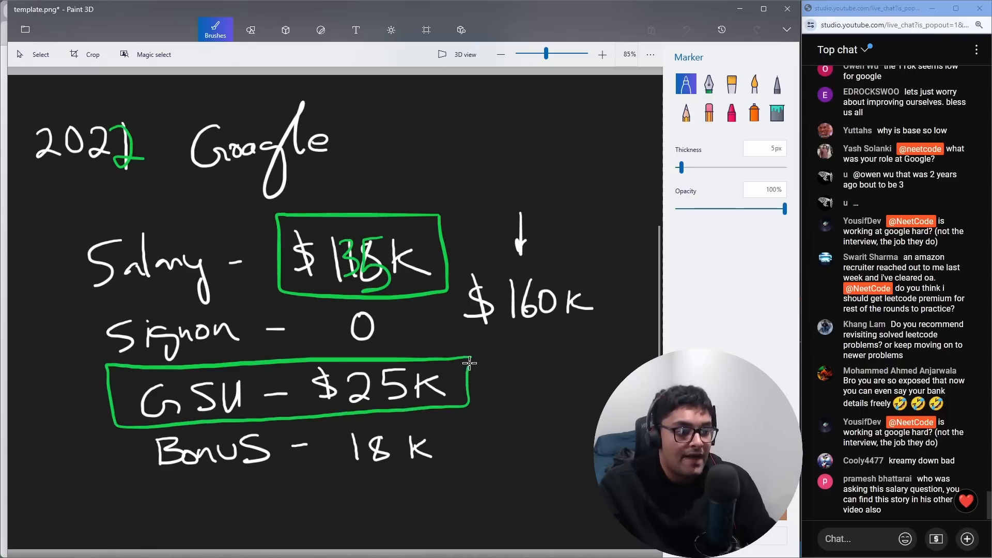
{"action": "scroll", "scroll_direction": "down", "scroll_amount": 3}
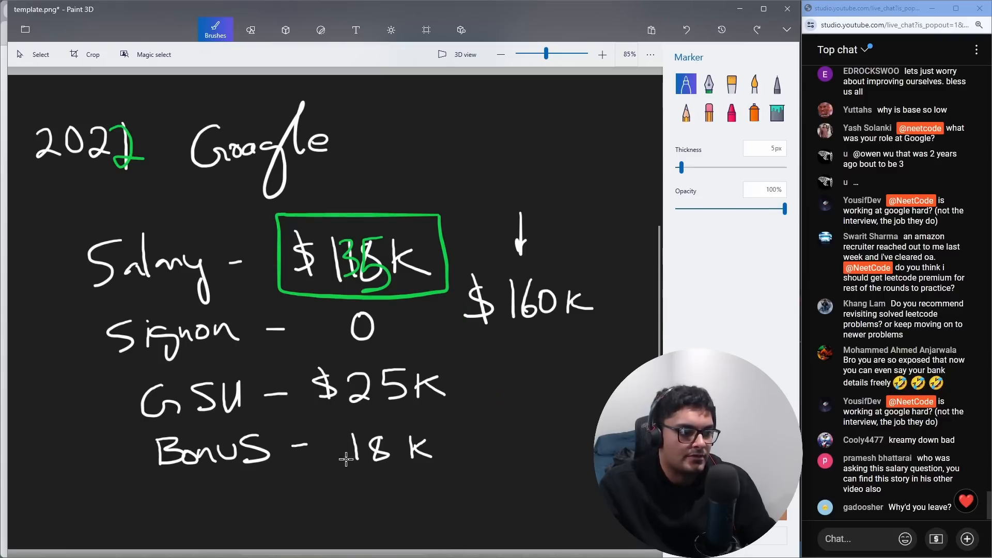
Change the bonus to 28K; write L3 → circled L4, Meta Amzn, and $180K with arrows.
{"action": "left_click_drag", "start_coordinate": [355, 437], "coordinate": [341, 465]}
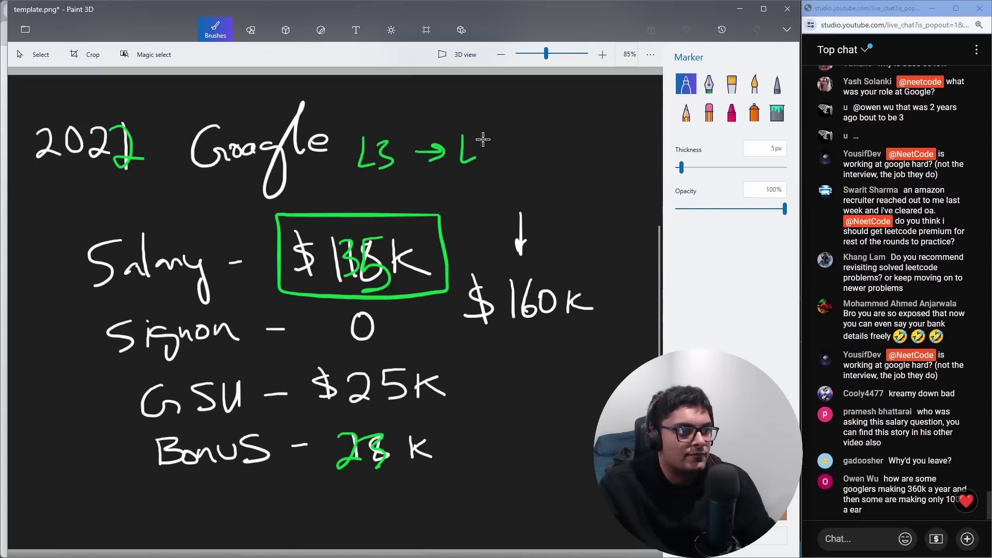
{"action": "left_click_drag", "start_coordinate": [525, 335], "coordinate": [532, 380]}
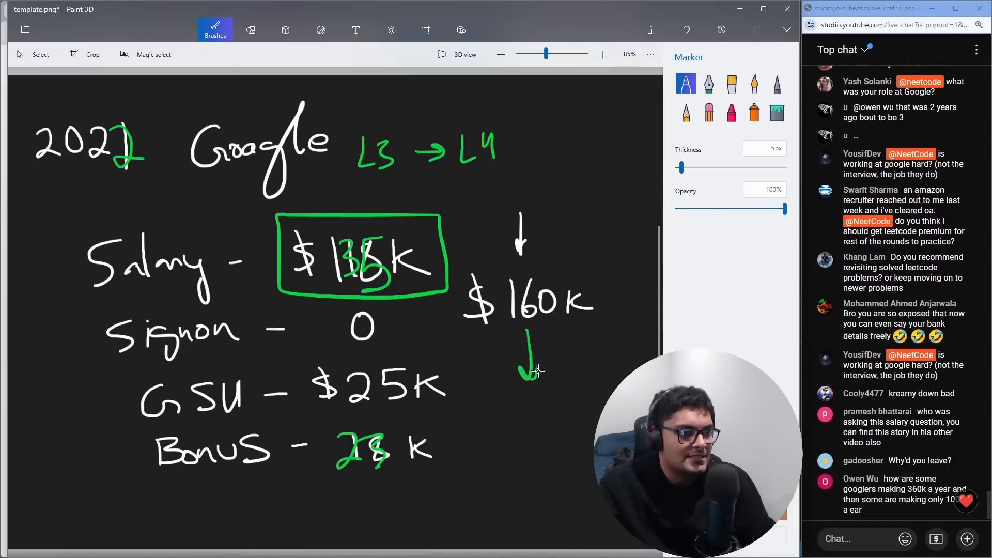
{"action": "left_click_drag", "start_coordinate": [506, 437], "coordinate": [572, 456]}
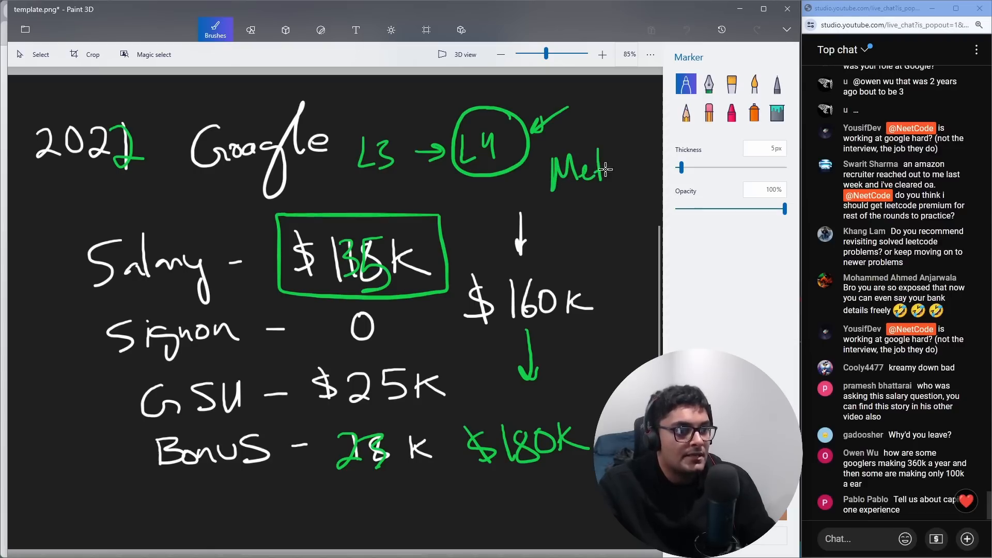
{"action": "left_click_drag", "start_coordinate": [550, 190], "coordinate": [639, 214]}
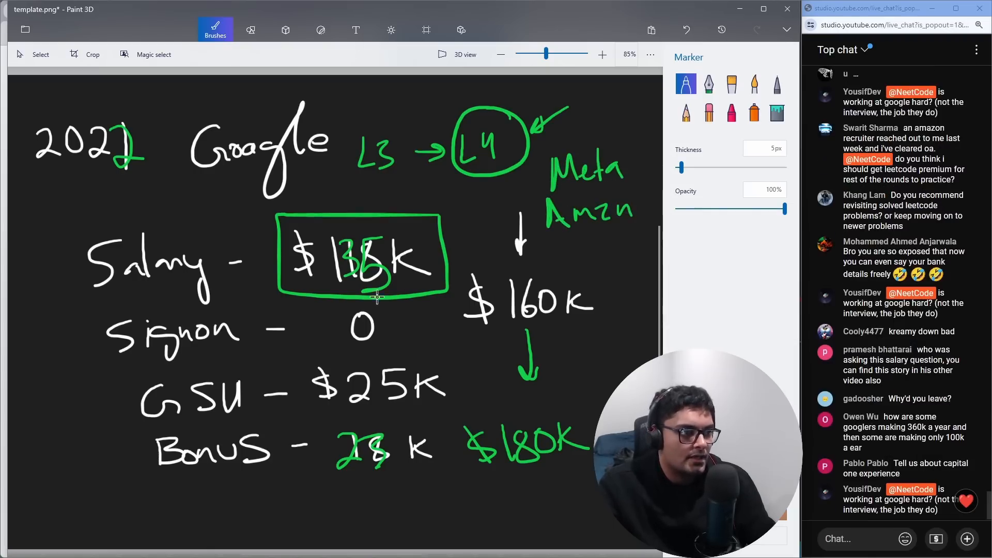
{"action": "scroll", "scroll_direction": "down", "scroll_amount": 3}
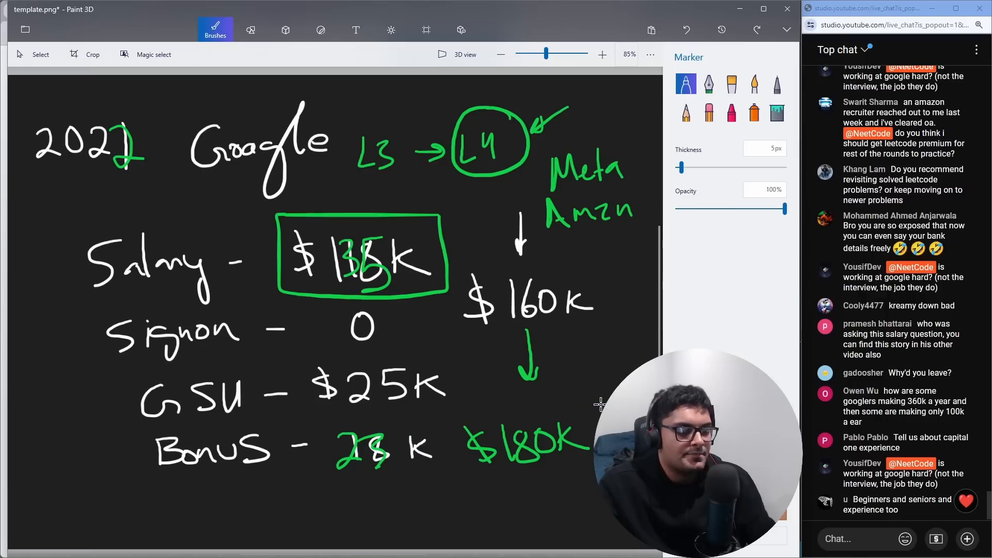
{"action": "left_click_drag", "start_coordinate": [600, 310], "coordinate": [566, 392]}
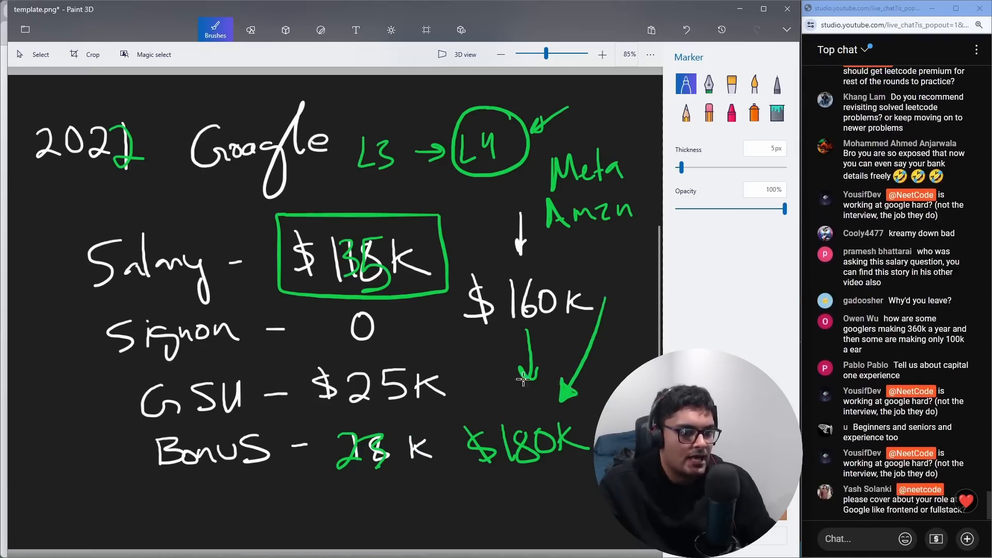
{"action": "mouse_move", "coordinate": [445, 324]}
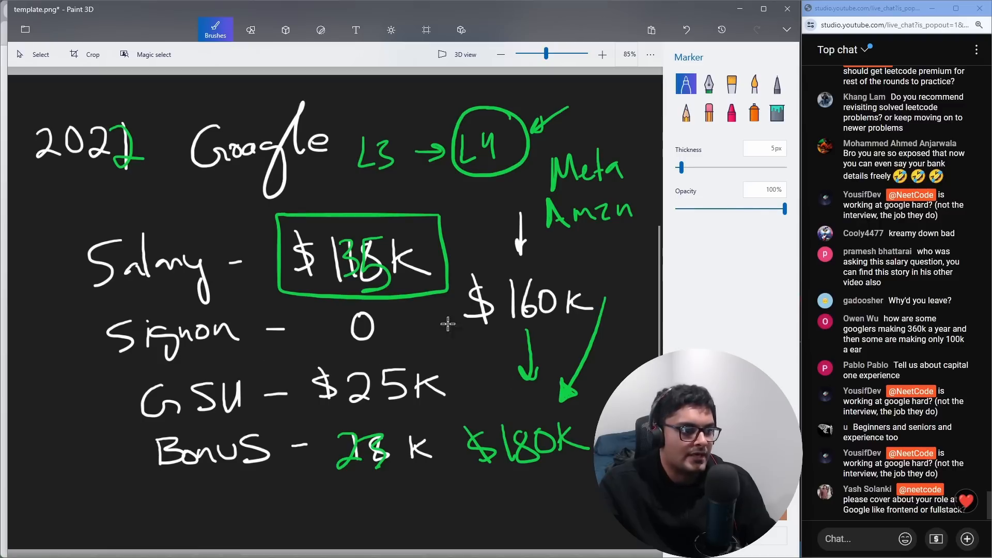